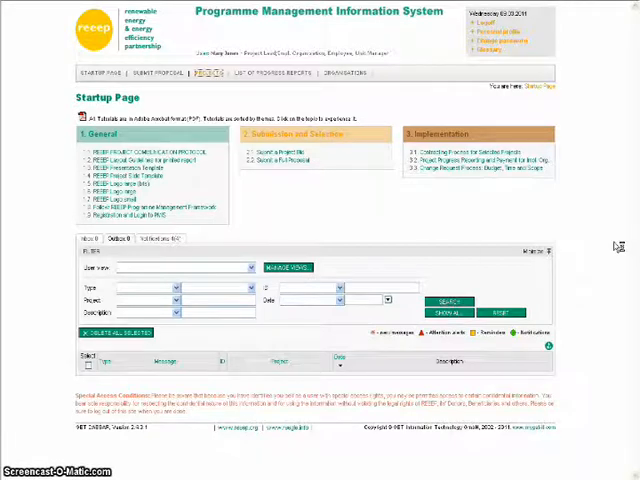
Open 'New Regular Project' from Projects in the Edit Project view
{"action": "left_click", "coordinate": [207, 78]}
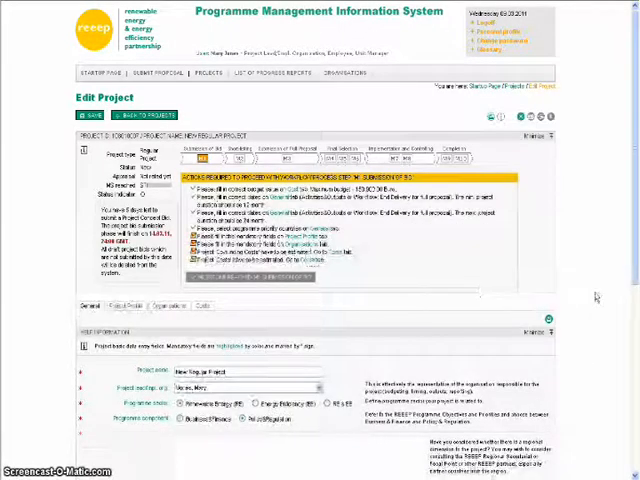
Scroll down to the Project Profile section with its empty purpose field
{"action": "scroll", "scroll_direction": "down", "scroll_amount": 3}
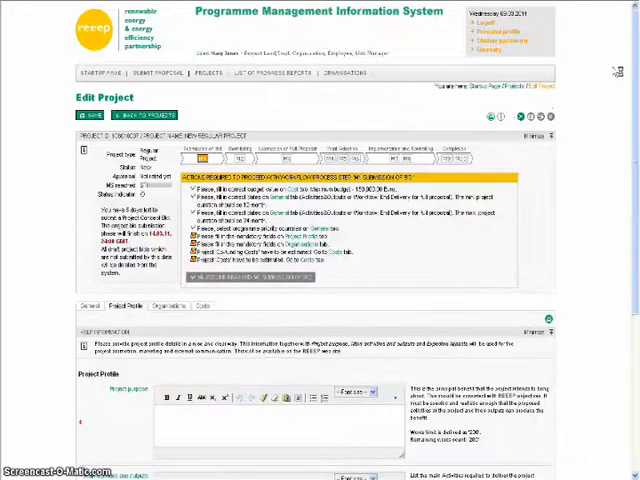
Enter example purpose, main activities and outputs, and expected impacts text, then save the profile
{"action": "scroll", "scroll_direction": "down", "scroll_amount": 3}
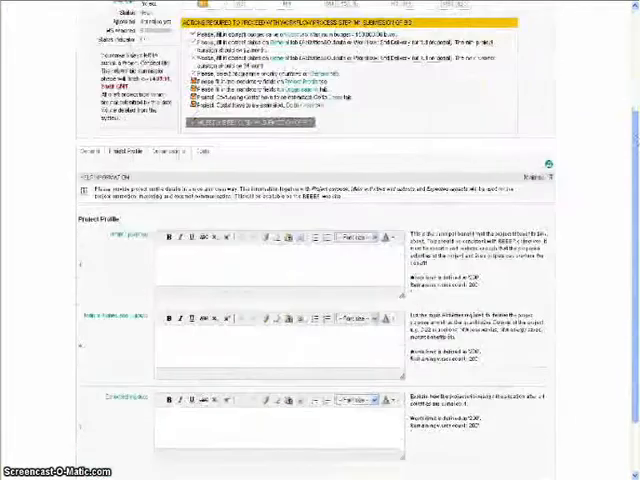
{"action": "scroll", "scroll_direction": "down", "scroll_amount": 3}
{"action": "type", "text": "Example expected impacts"}
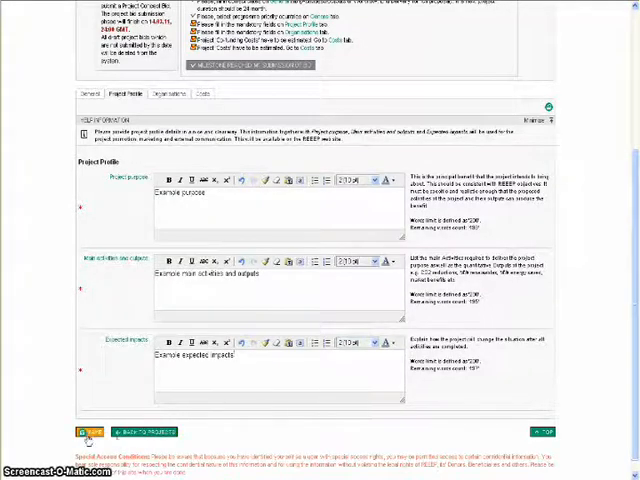
{"action": "left_click", "coordinate": [92, 428]}
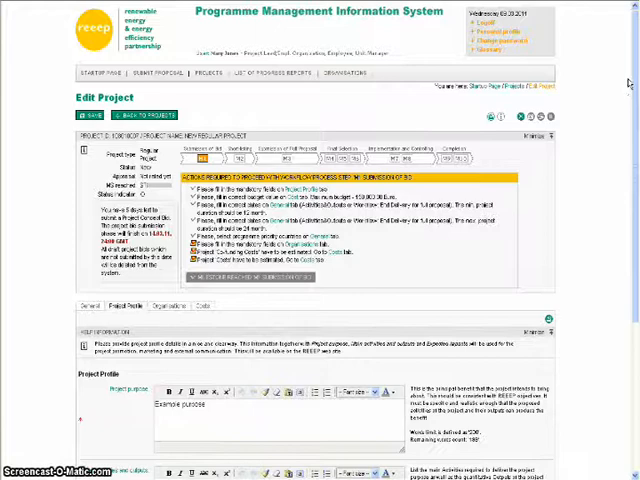
Scroll to the Organisations section showing AAA Organisation's implementing organisation details
{"action": "scroll", "scroll_direction": "down", "scroll_amount": 3}
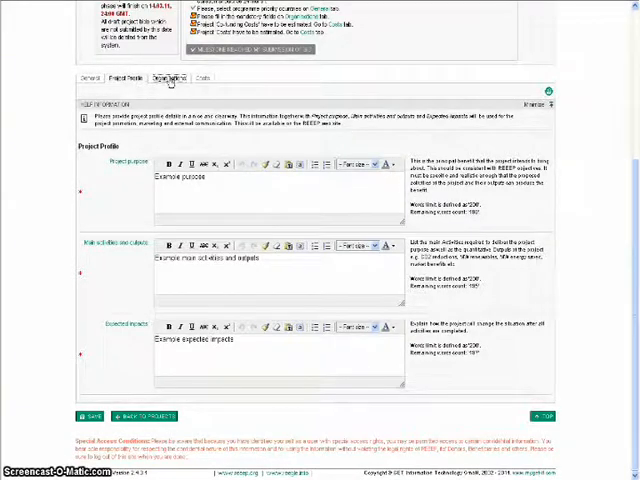
{"action": "mouse_move", "coordinate": [469, 138]}
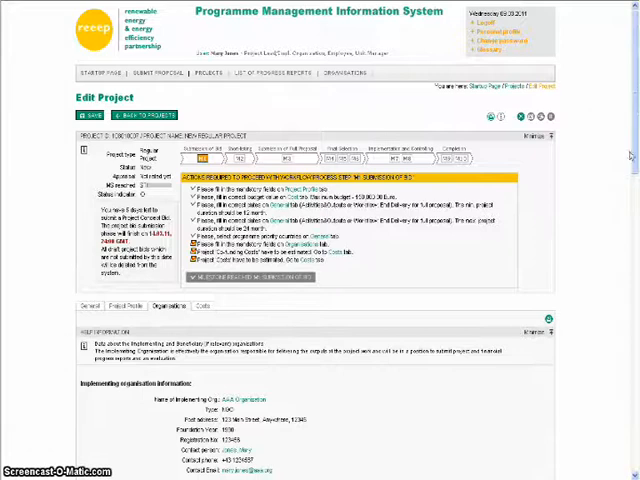
Enter example text in Reference project 1
{"action": "scroll", "scroll_direction": "down", "scroll_amount": 3}
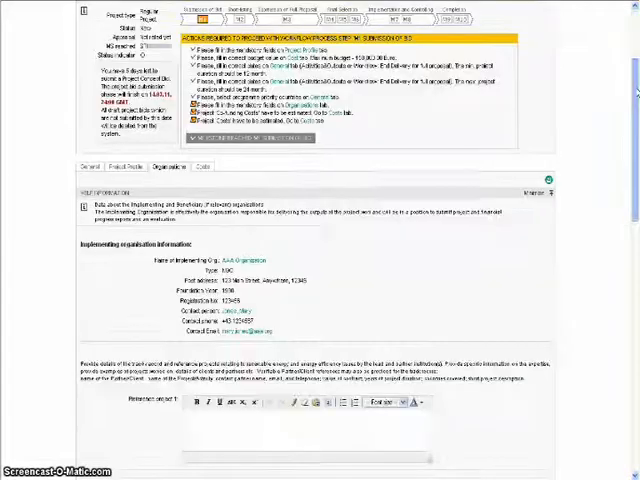
{"action": "scroll", "scroll_direction": "down", "scroll_amount": 3}
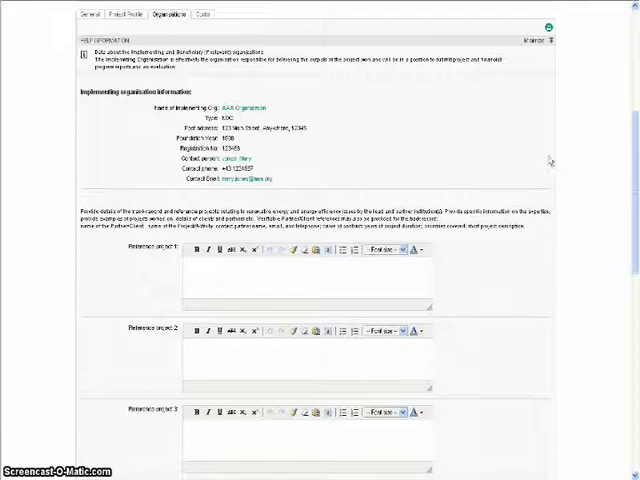
{"action": "scroll", "scroll_direction": "down", "scroll_amount": 3}
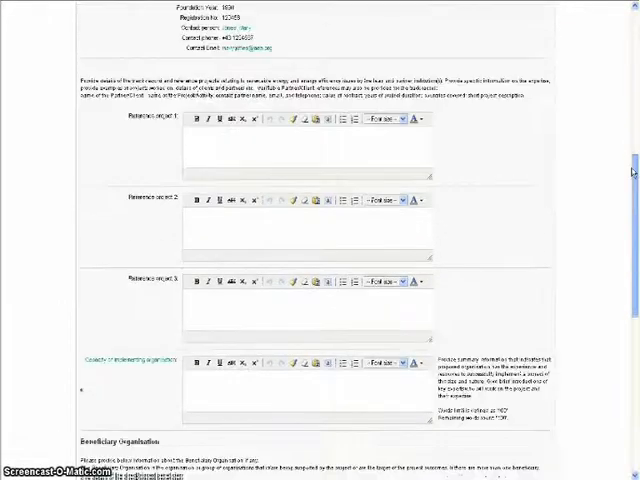
{"action": "scroll", "scroll_direction": "down", "scroll_amount": 3}
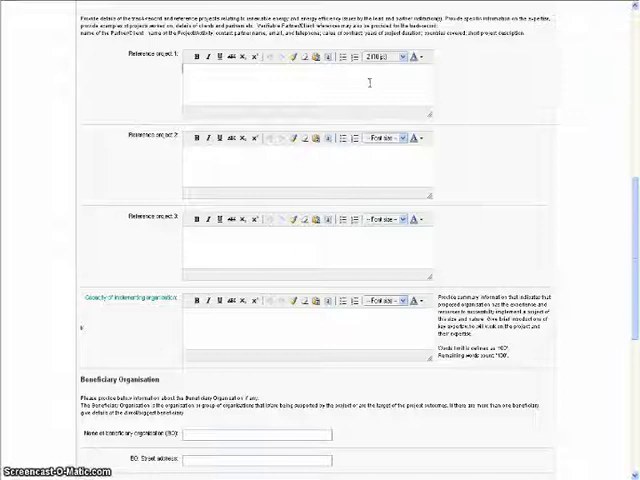
{"action": "type", "text": "Reference project 1"}
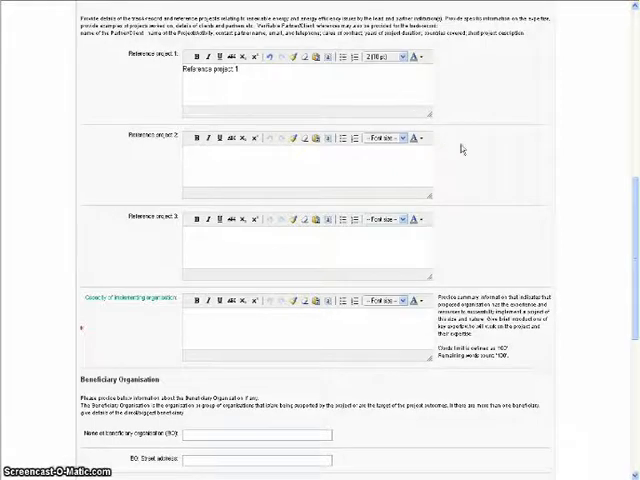
Enter 'Example capacity' text for the capacity of the implementing organisation
{"action": "scroll", "scroll_direction": "down", "scroll_amount": 3}
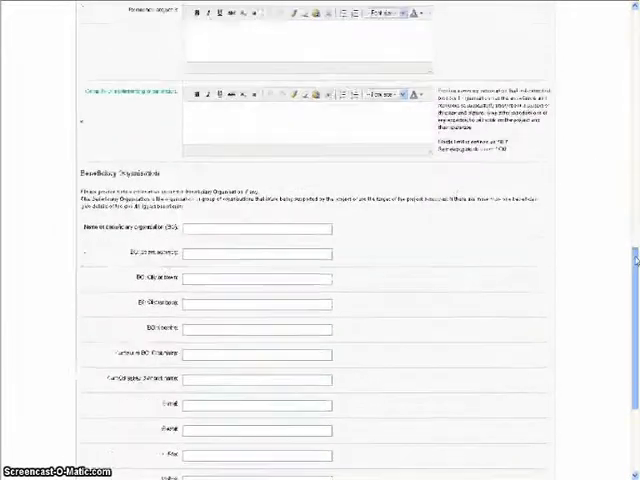
{"action": "scroll", "scroll_direction": "down", "scroll_amount": 3}
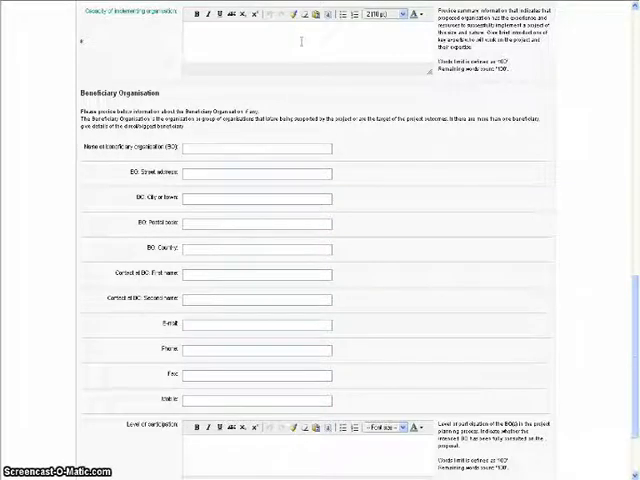
{"action": "type", "text": "Example"}
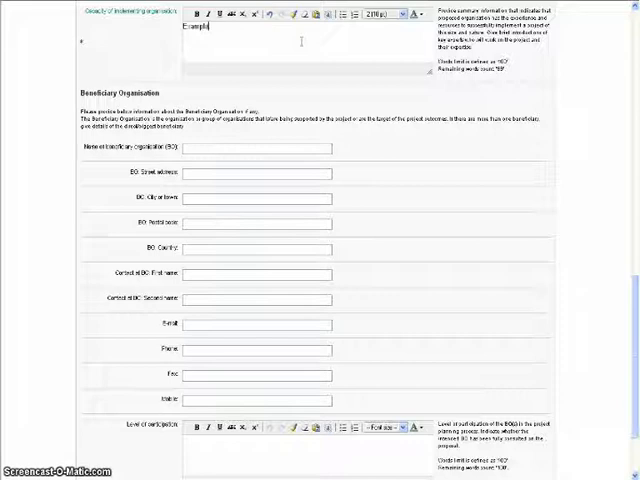
{"action": "type", "text": "capacity of implementing organisation"}
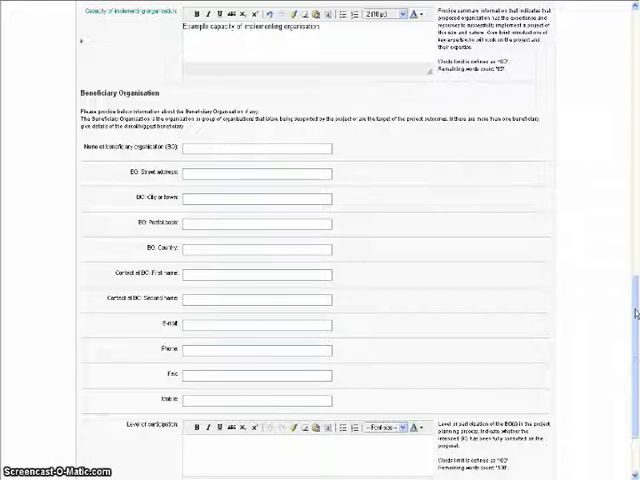
{"action": "scroll", "scroll_direction": "down", "scroll_amount": 3}
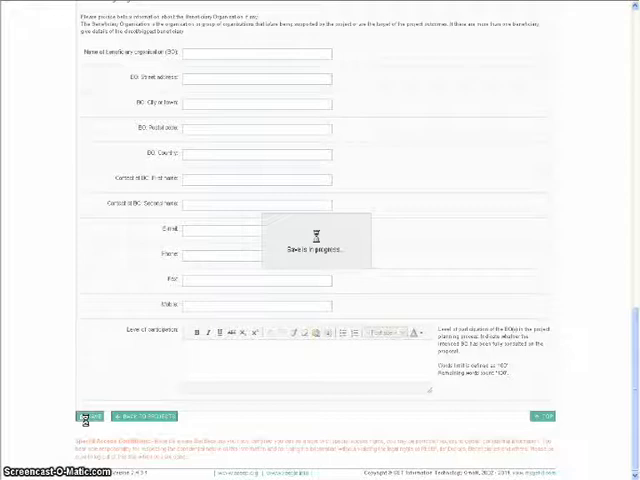
Save the organisation details and move to the Costs budget breakdown
{"action": "left_click", "coordinate": [88, 413]}
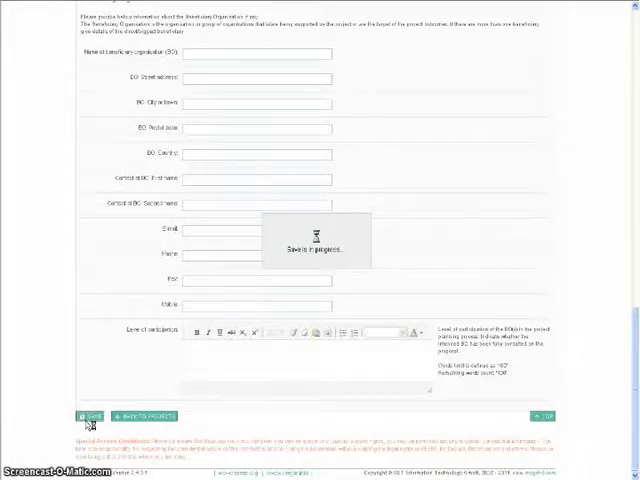
{"action": "left_click", "coordinate": [90, 415]}
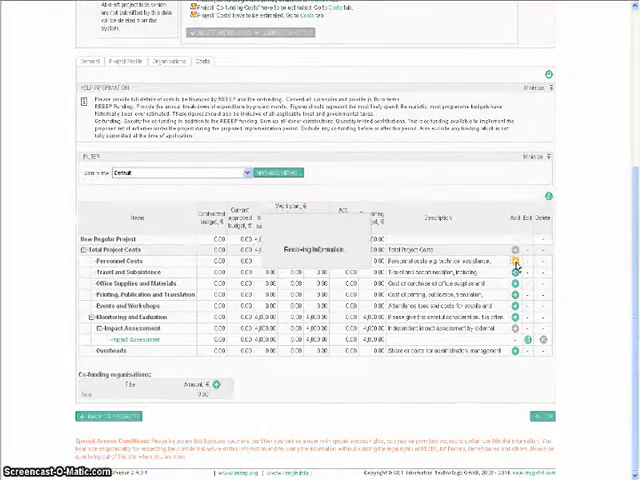
Add 'Example Personnel Costs' with 2012 monthly REEEP and co-funding amounts and description
{"action": "left_click", "coordinate": [518, 262]}
{"action": "type", "text": "Example cost description"}
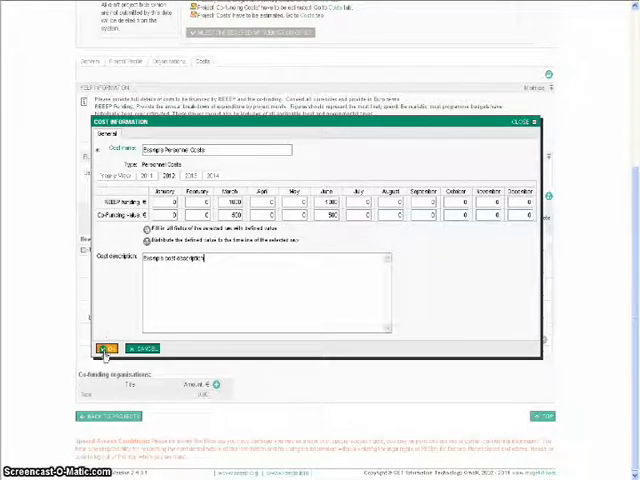
{"action": "left_click", "coordinate": [103, 350]}
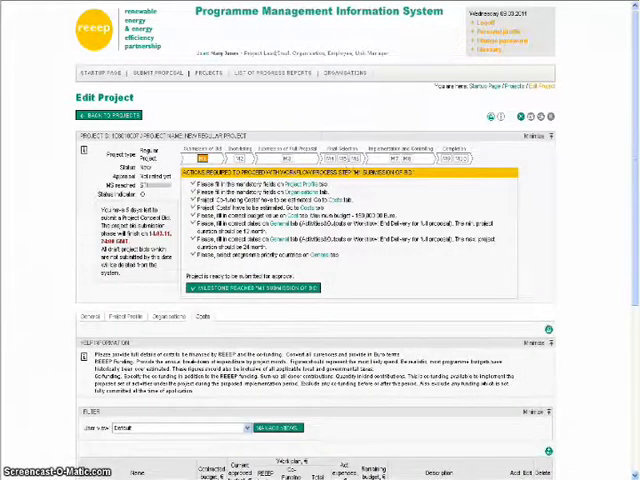
Scroll down the Costs tab to add a new co-funding organisation
{"action": "scroll", "scroll_direction": "down", "scroll_amount": 3}
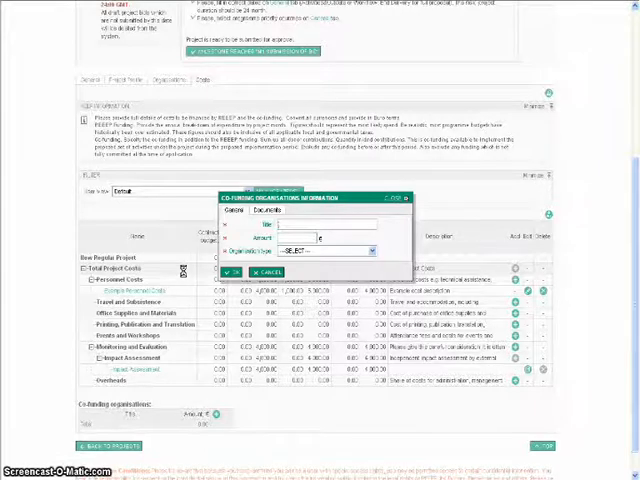
Title the co-funder 'Example Co-funder' with an amount and add a document
{"action": "type", "text": "Example Co-funder"}
{"action": "left_click", "coordinate": [297, 238]}
{"action": "type", "text": "1000"}
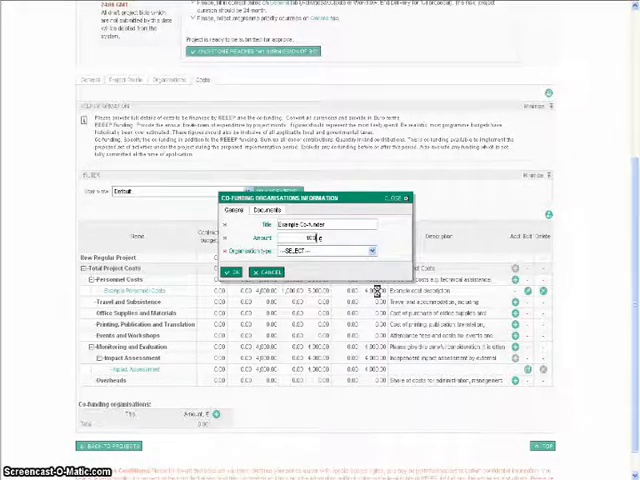
{"action": "left_click", "coordinate": [320, 251]}
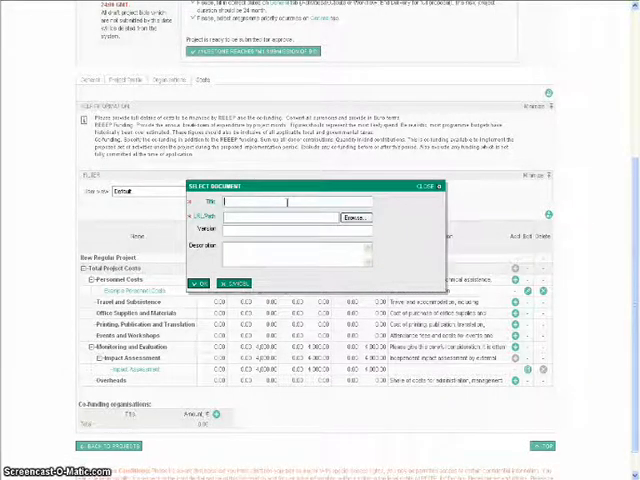
Attach the example co-funding confirmation letter and save Example Co-funder
{"action": "type", "text": "Example letter of co-funding confirmation"}
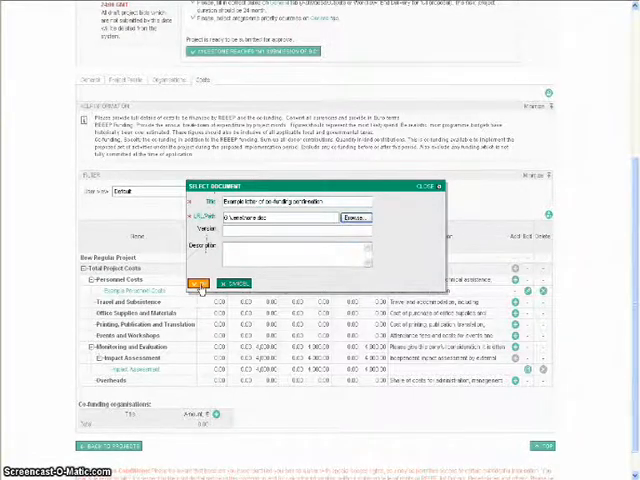
{"action": "left_click", "coordinate": [200, 283]}
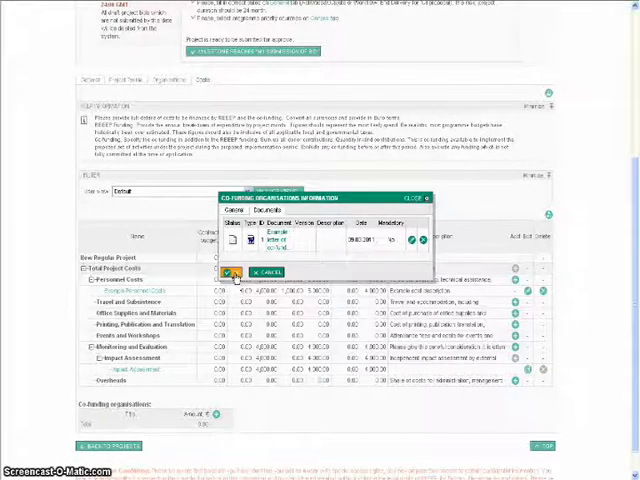
{"action": "left_click", "coordinate": [232, 272]}
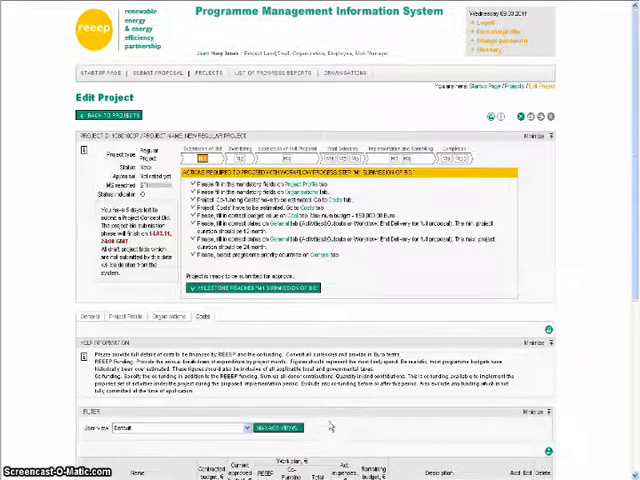
{"action": "mouse_move", "coordinate": [277, 300]}
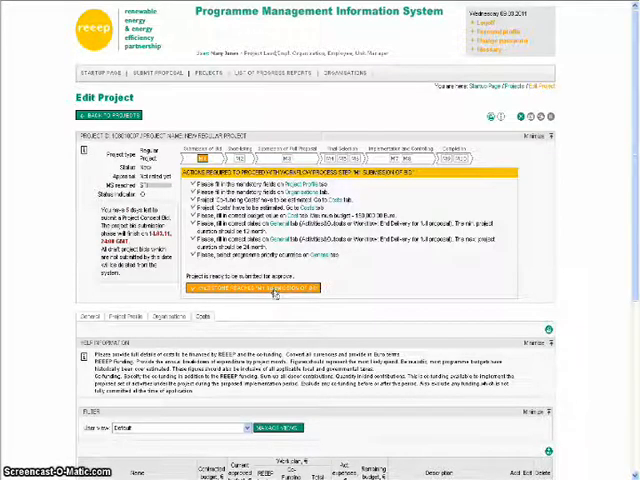
Advance the concept proposal to milestone M1, submission of bid
{"action": "left_click", "coordinate": [257, 289]}
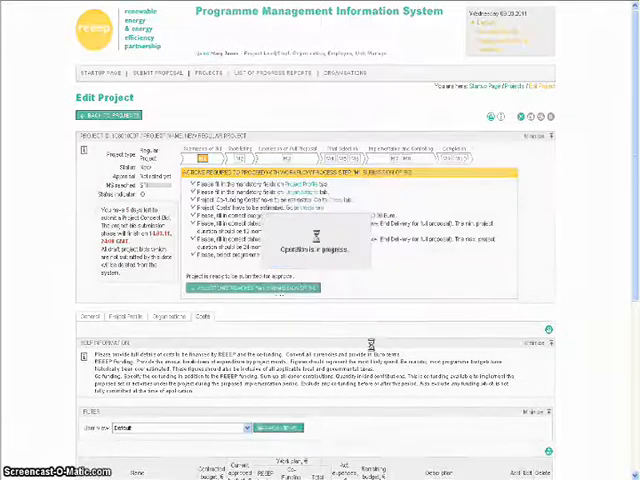